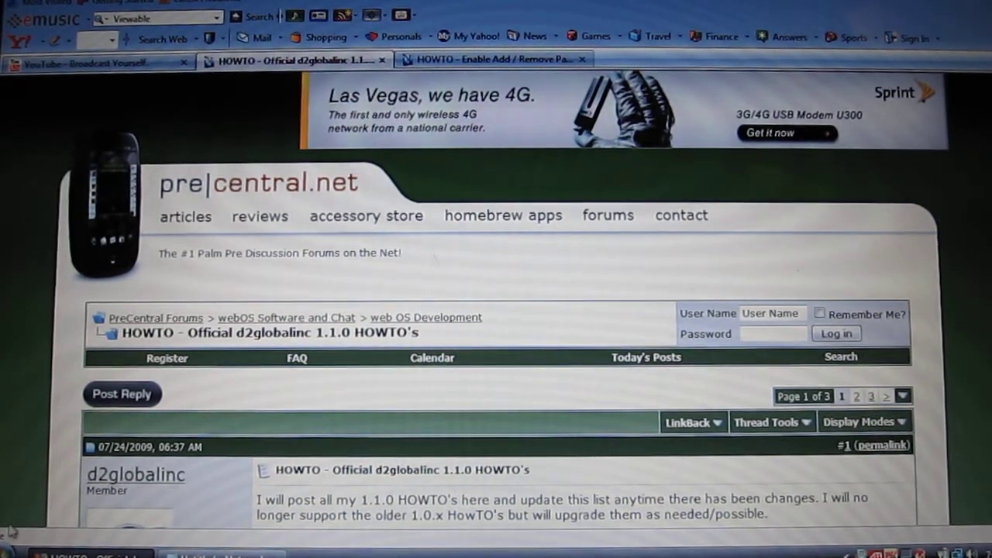
mouse_move(233, 108)
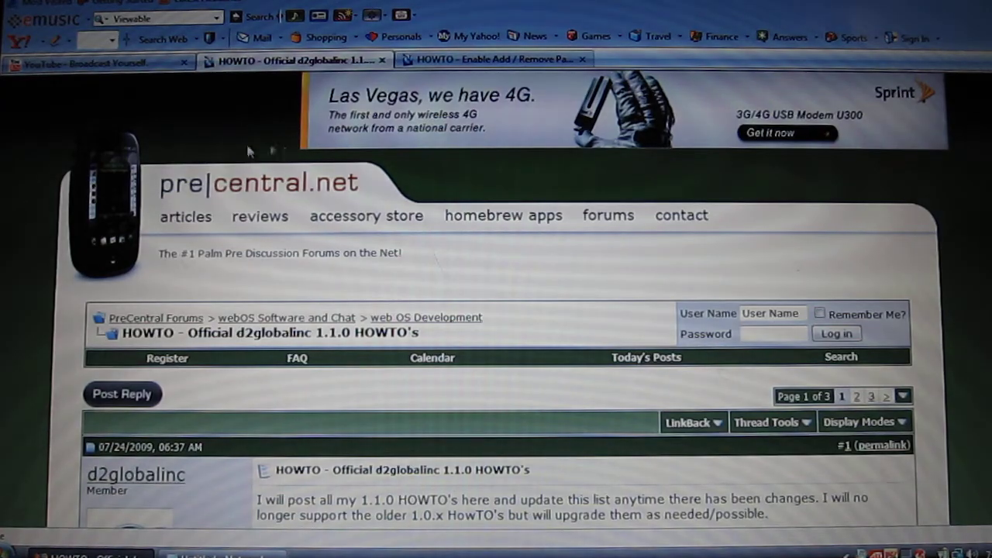
Step: Skim the d2globalinc HOWTO list, then switch to the 'HOWTO - Enable Add / Remove Pages' tab
scroll("down", 3)
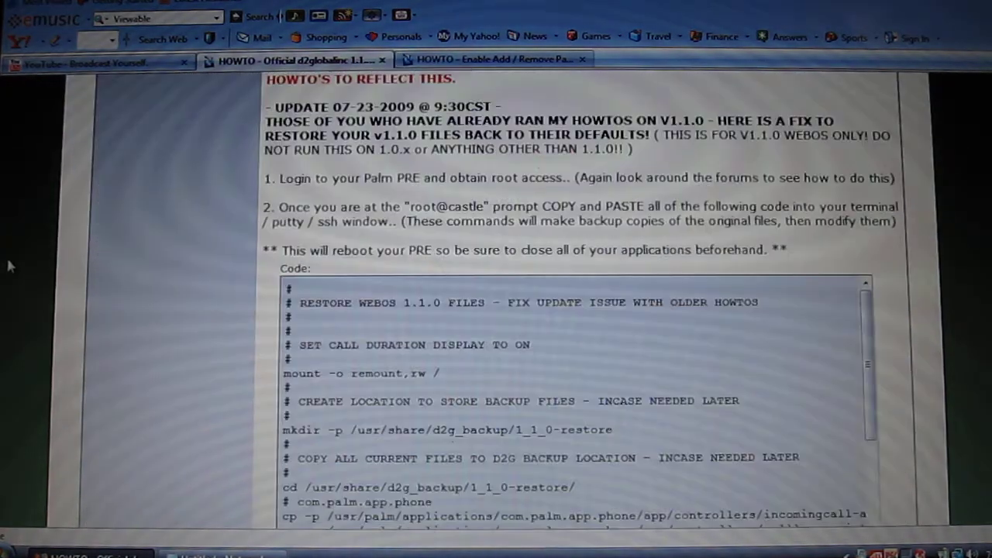
scroll("up", 3)
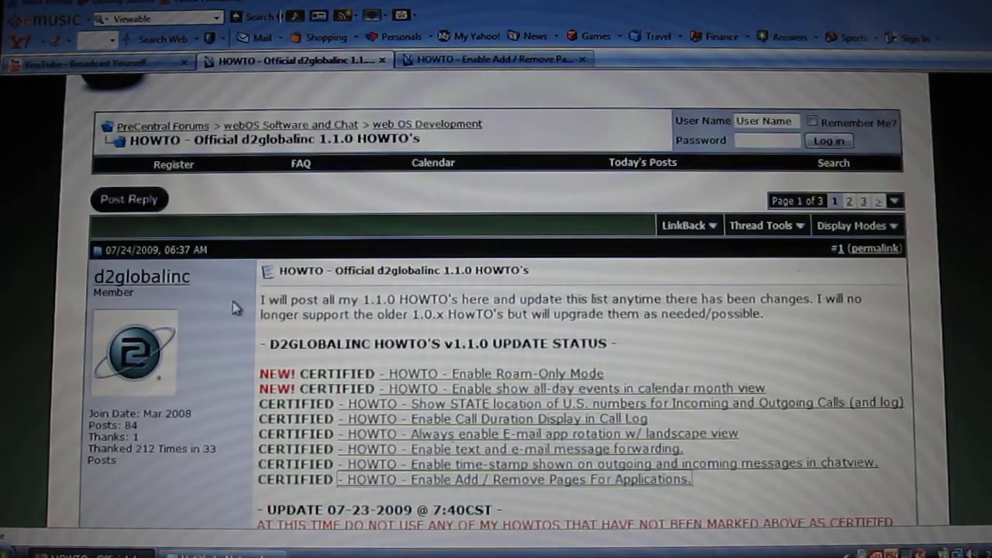
scroll("down", 3)
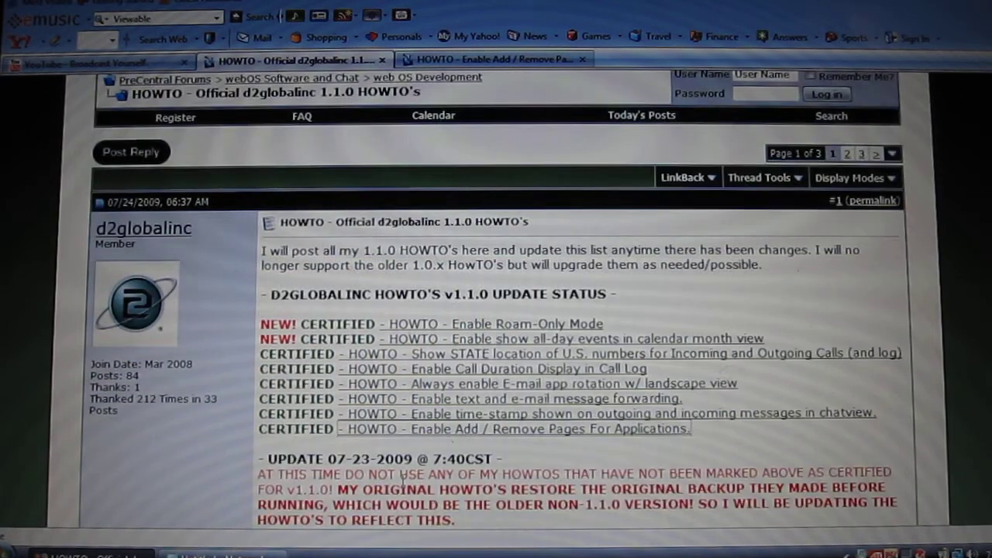
scroll("down", 3)
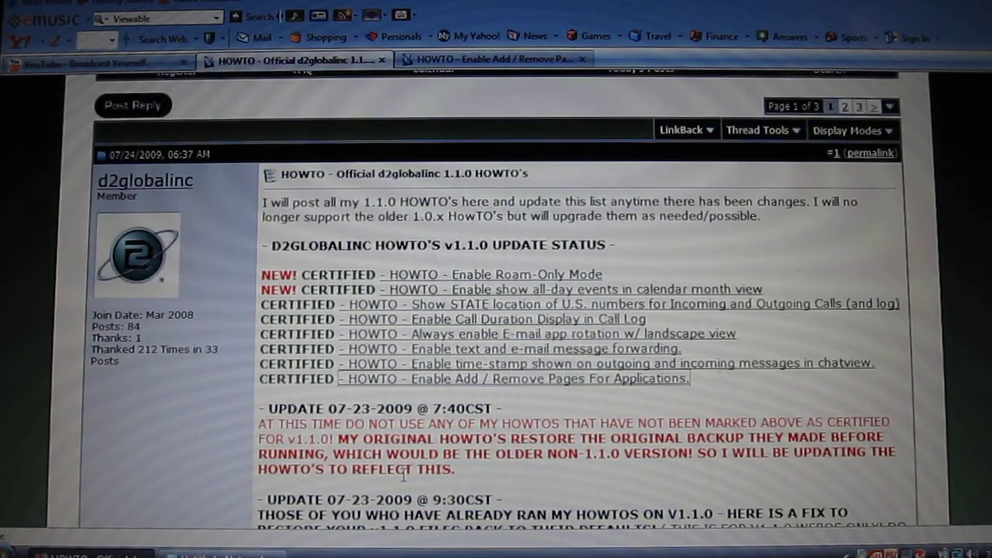
scroll("up", 3)
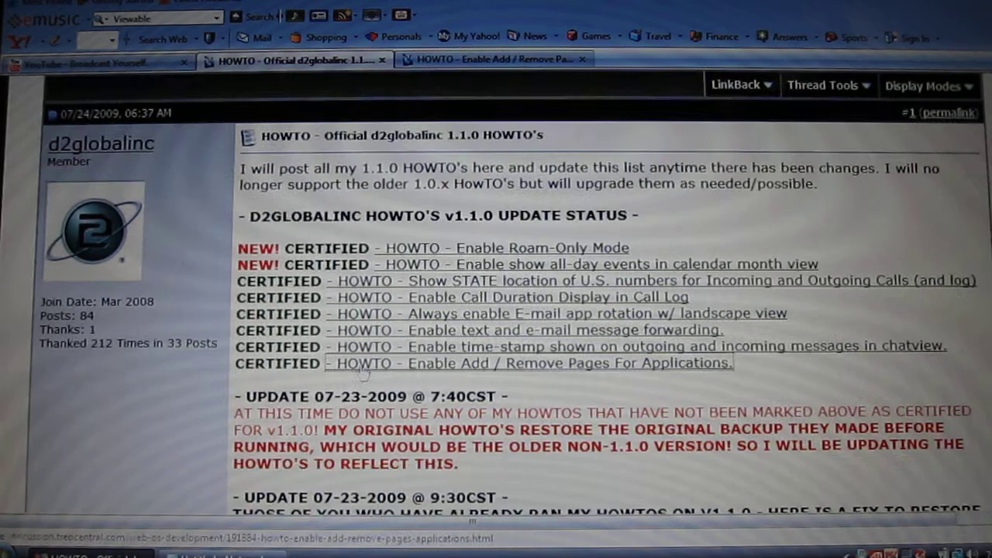
mouse_move(458, 375)
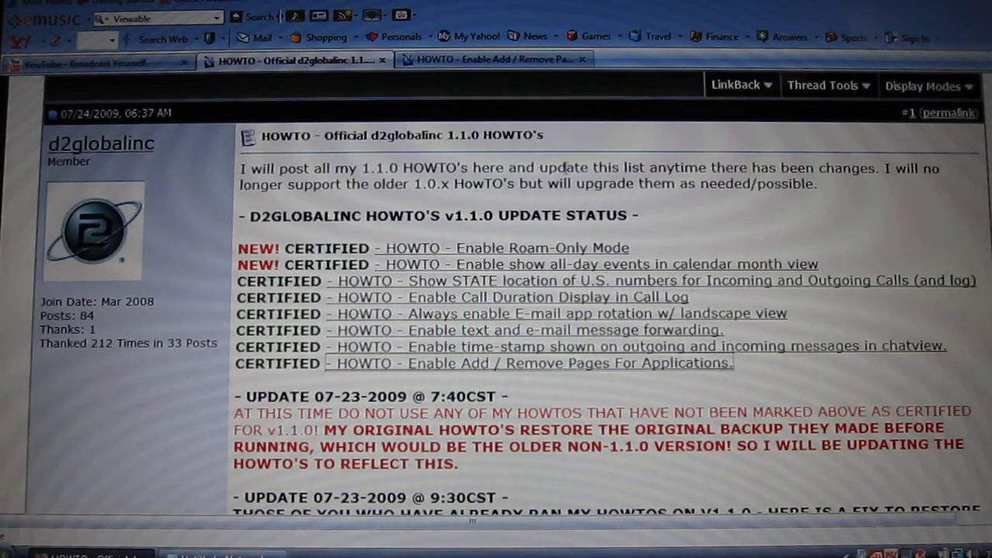
left_click(492, 58)
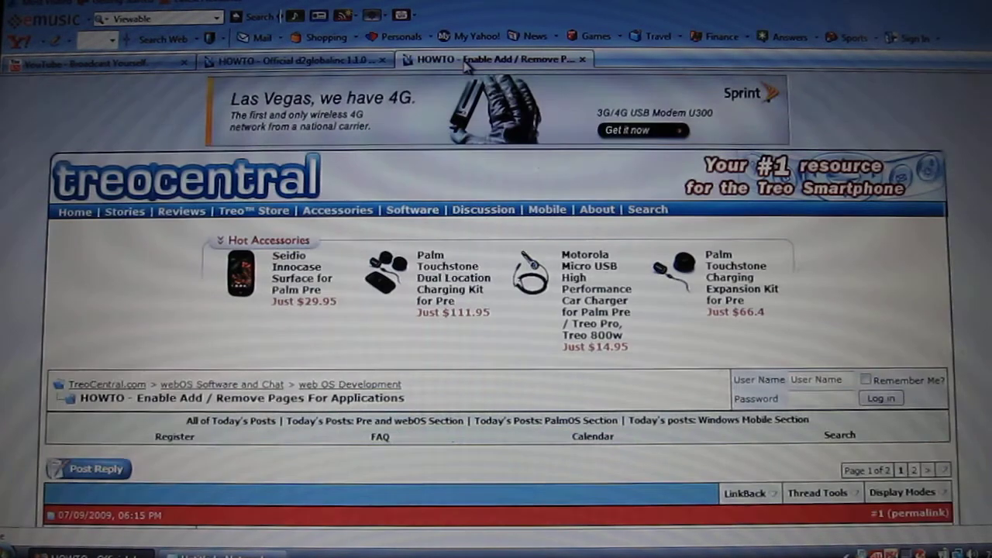
Step: Scroll the Add/Remove Pages thread down to the code boxes and restore-original-files section
scroll("down", 3)
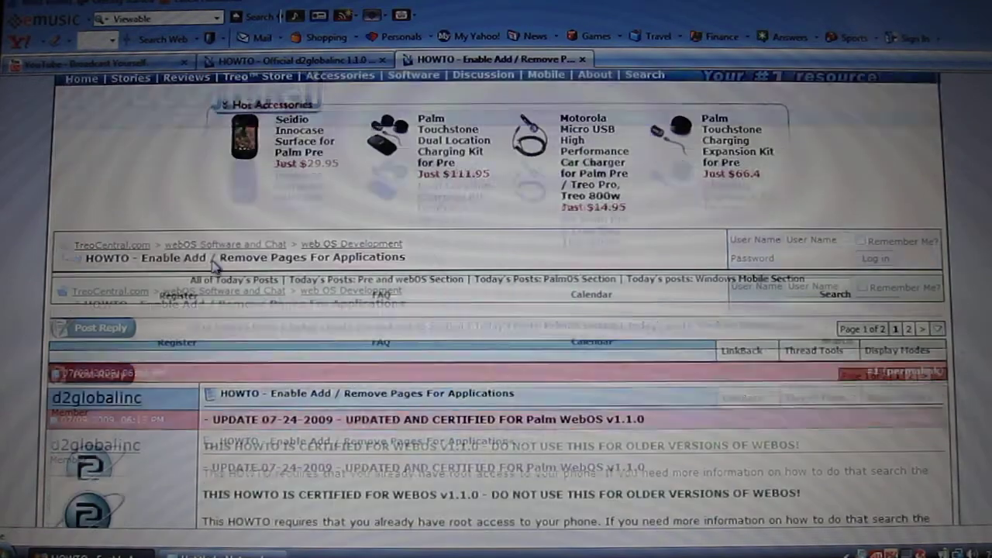
scroll("down", 3)
type("192.16")
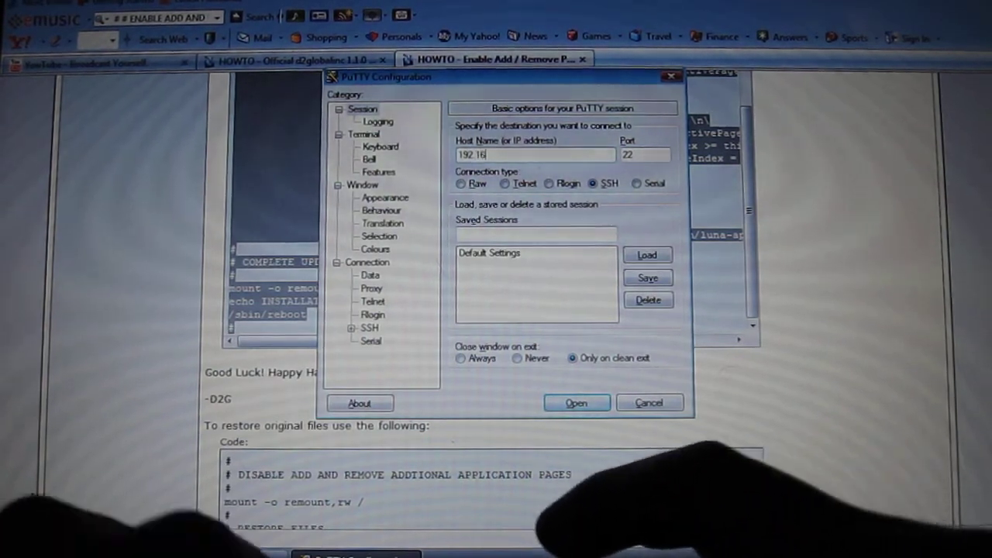
Step: Open the SSH connection to 192.168.1.4 on port 22
left_click(575, 402)
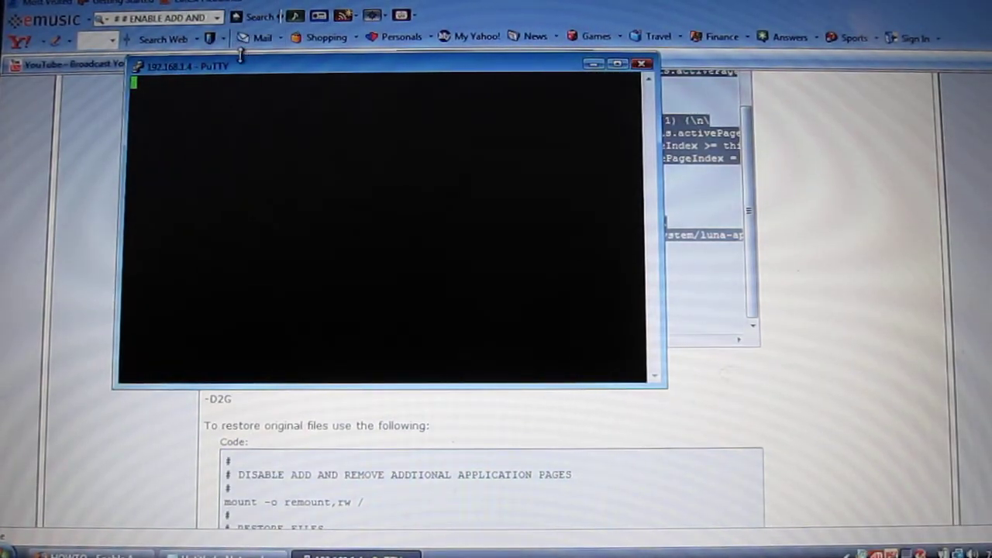
Step: Move the PuTTY window to the centre and log in with the account name and password
left_click_drag(186, 66, 289, 106)
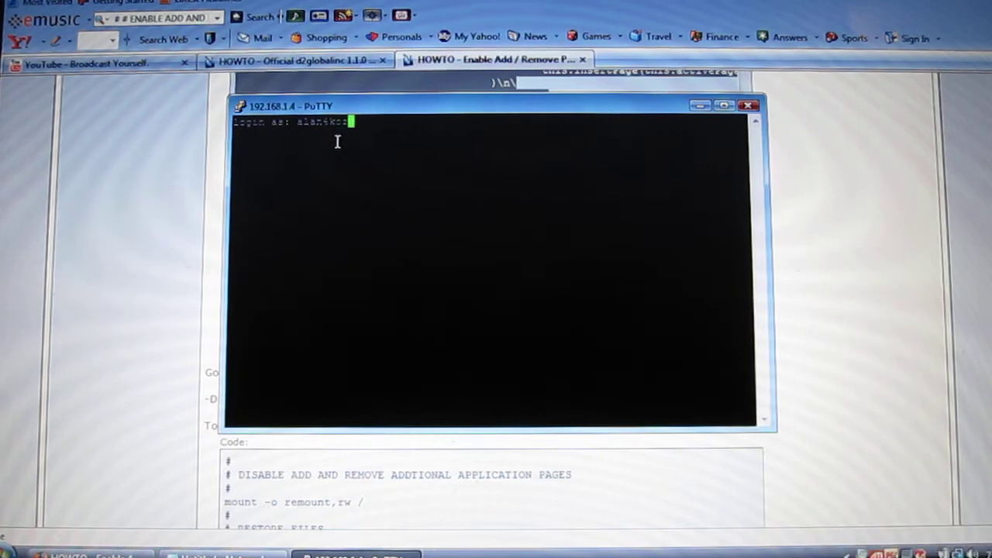
key("Return")
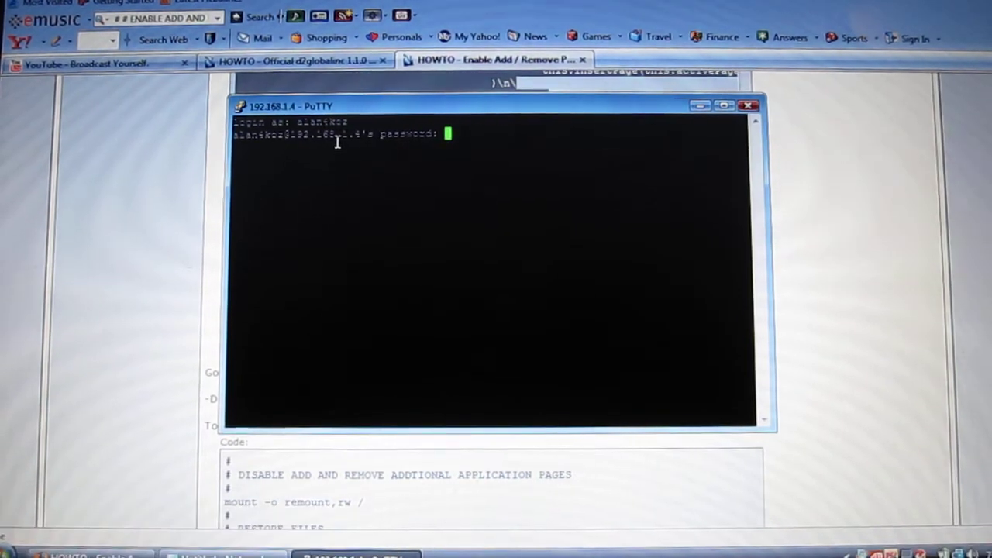
key("Return")
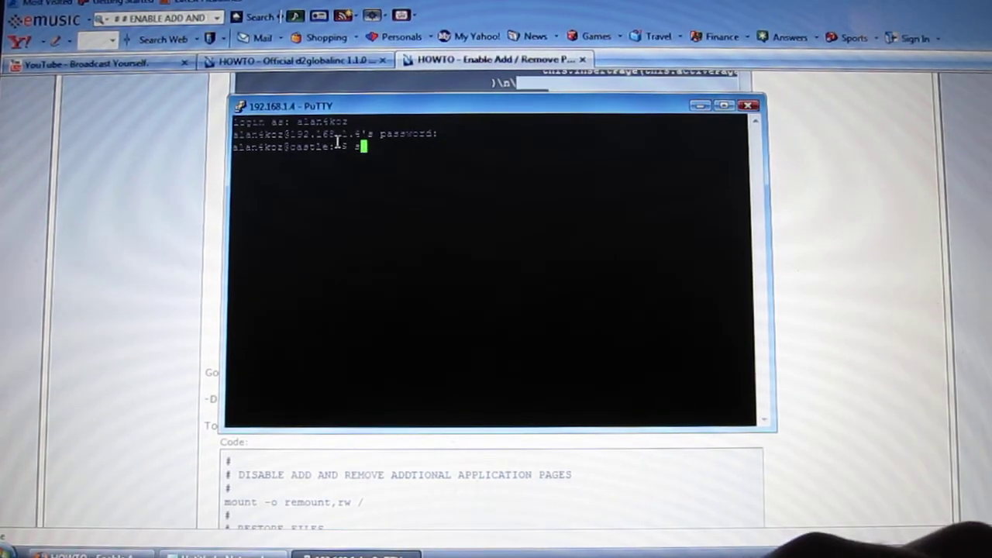
Step: Run sudo su - and re-enter the password to get the root shell
type("s")
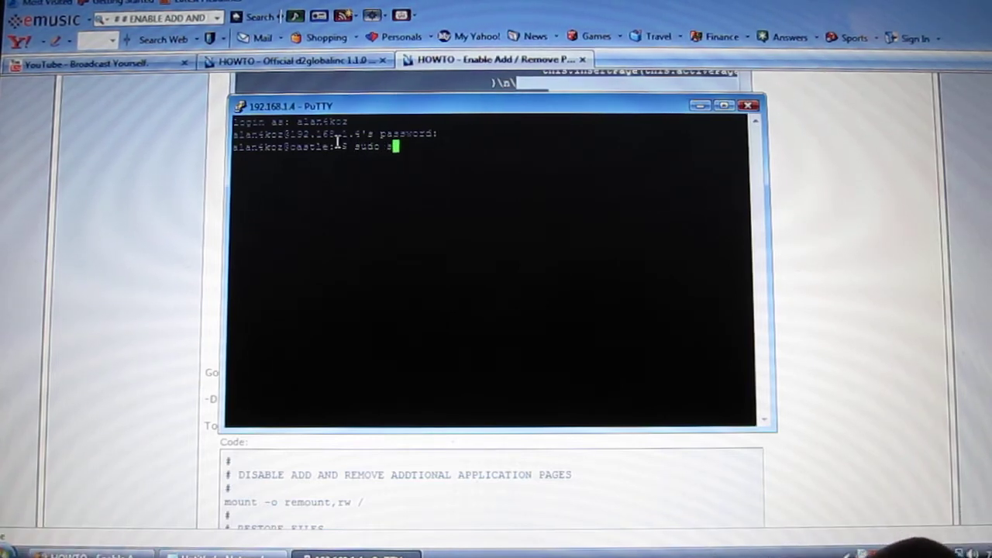
type("u")
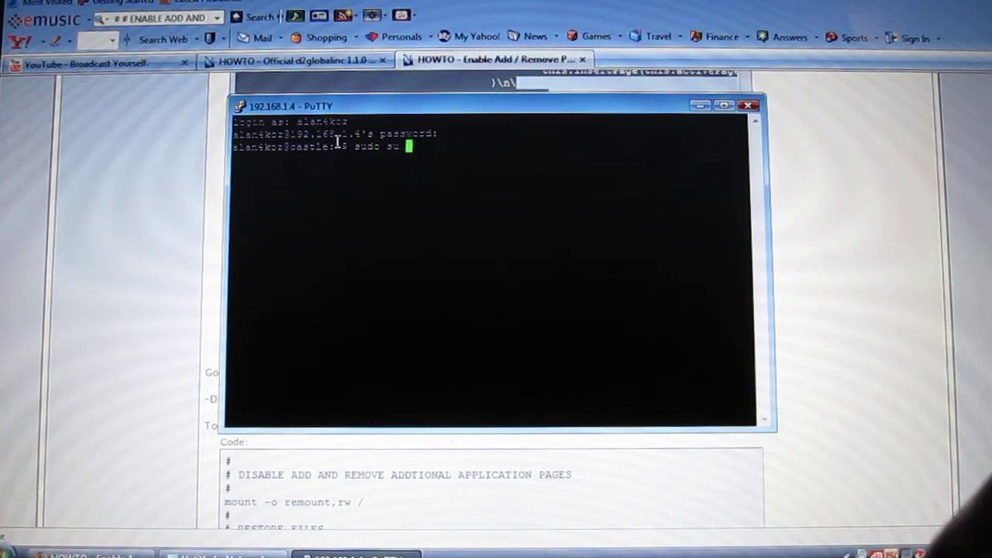
key("Return")
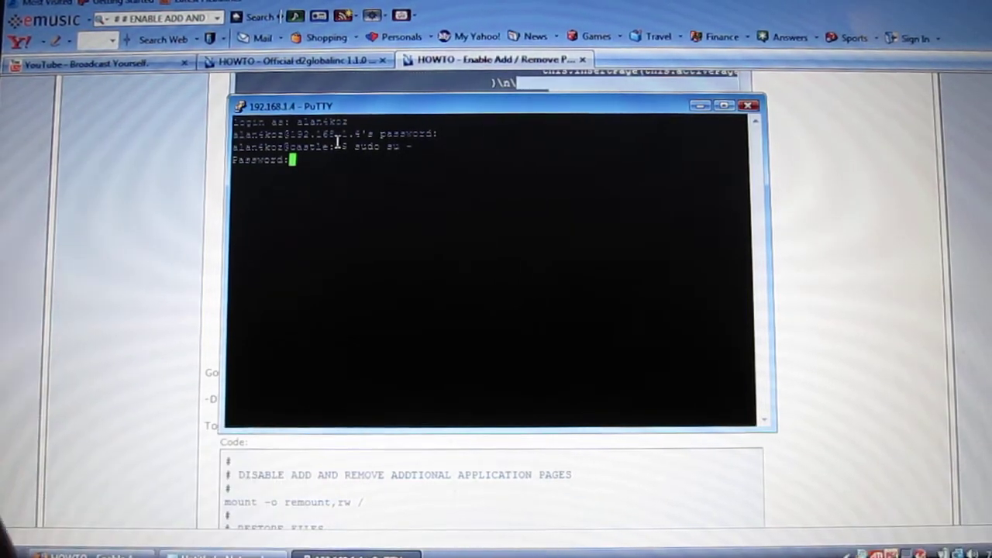
key("Return")
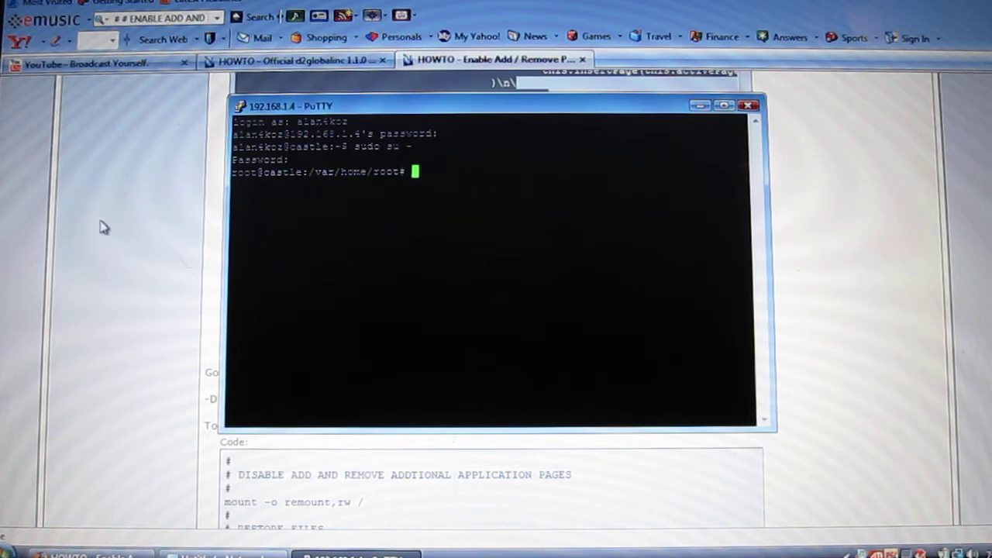
mouse_move(453, 230)
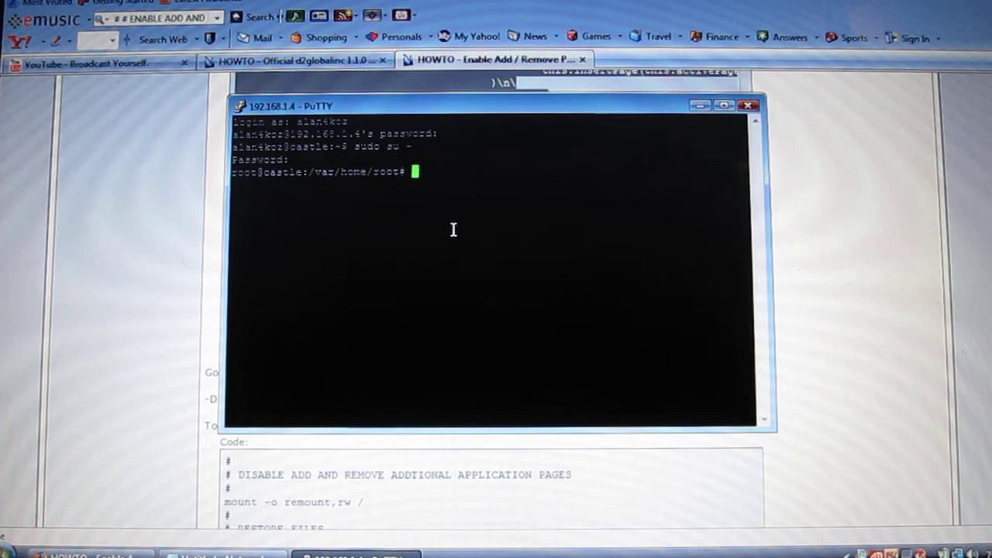